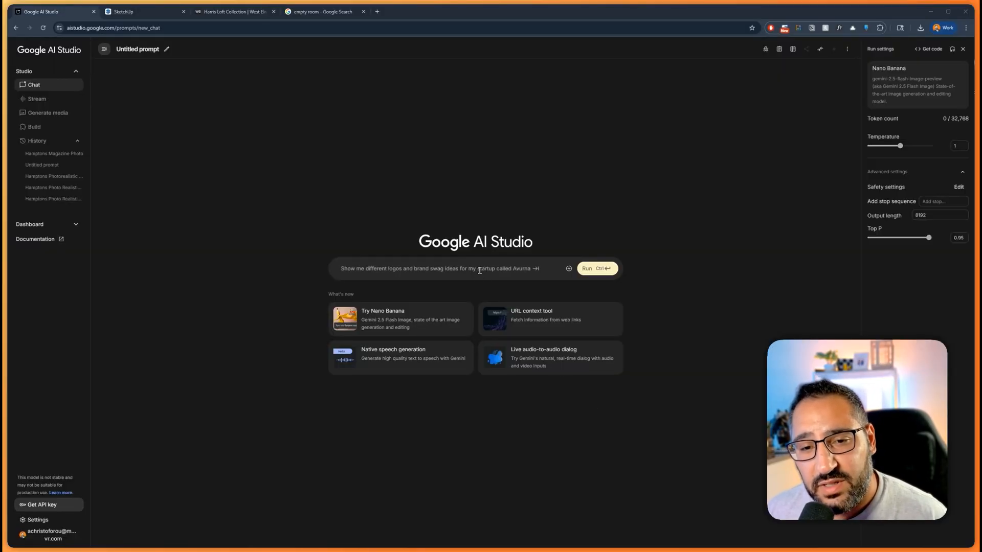
Step: Show the brightly coloured SketchUp house model, then return to AI Studio
left_click(139, 11)
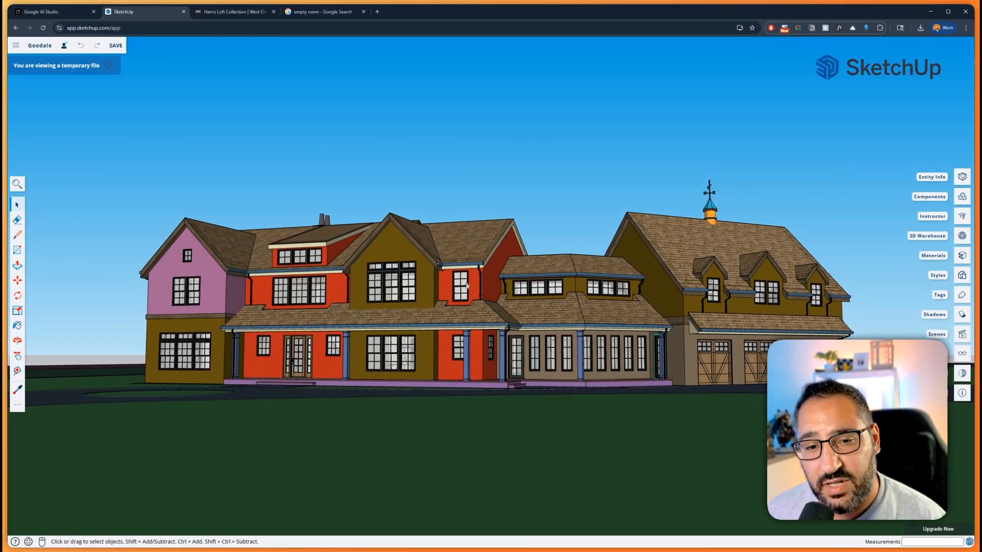
left_click(40, 12)
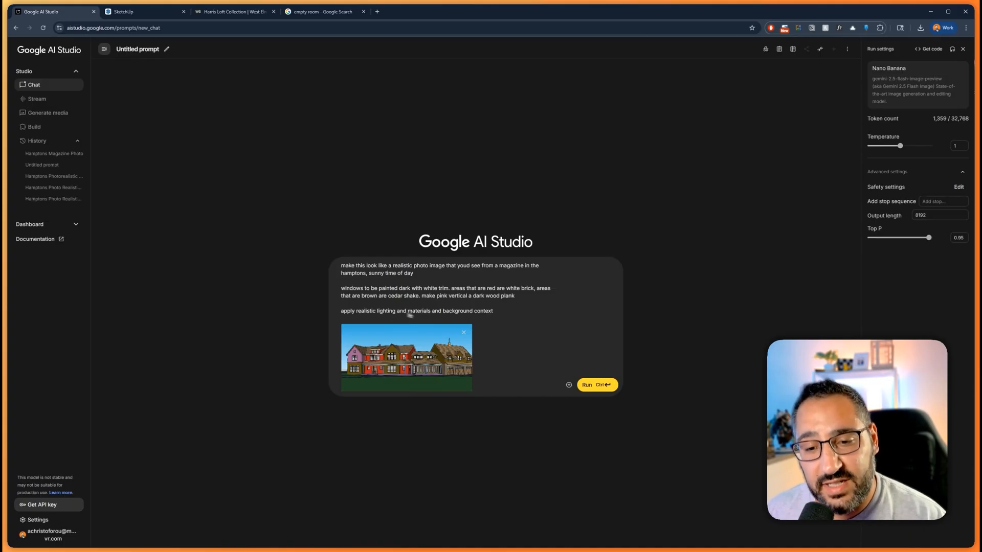
Step: Edit the Hamptons magazine photo instructions: sunny, dark windows, white brick, cedar shake
left_click(586, 384)
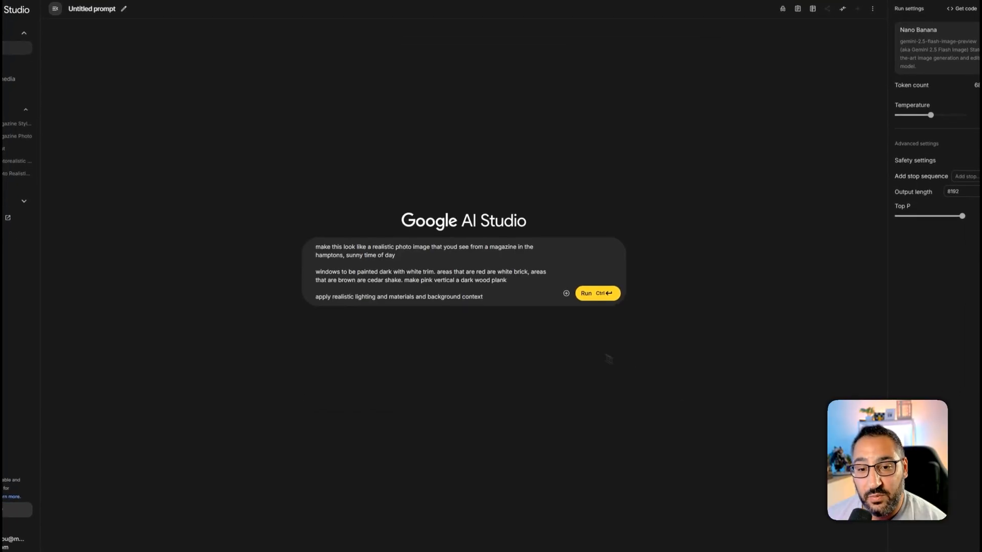
Step: Run the Hamptons photo request, then preview and close the generated house render
left_click(597, 293)
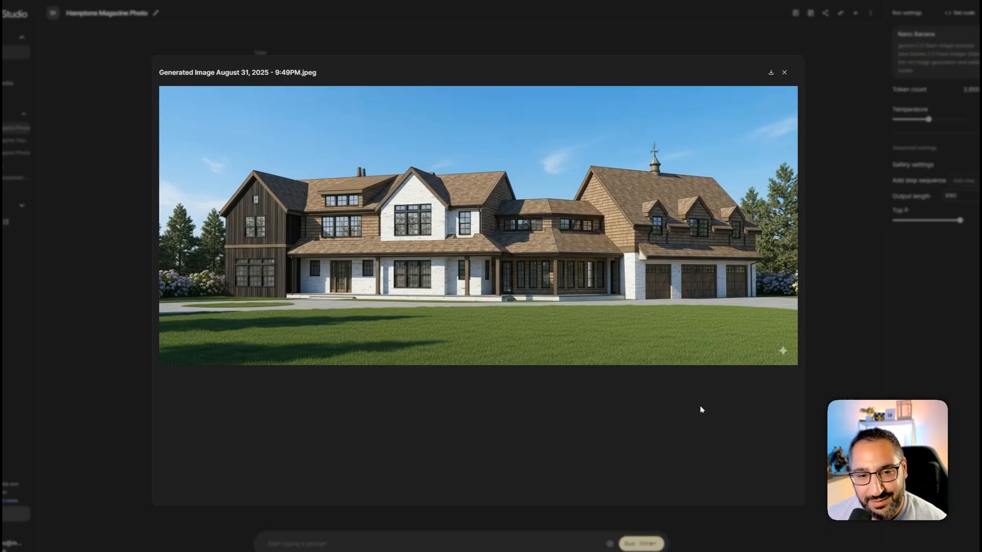
left_click(783, 73)
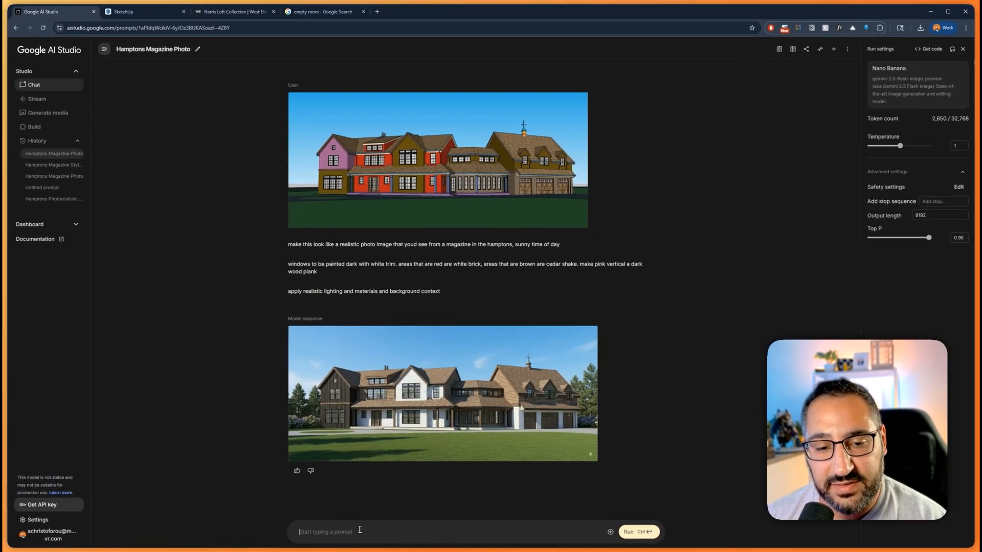
Step: Request 'add realistic landscaping to foreground', then begin typing 'more shrubs'
type("add realistic landscaping t")
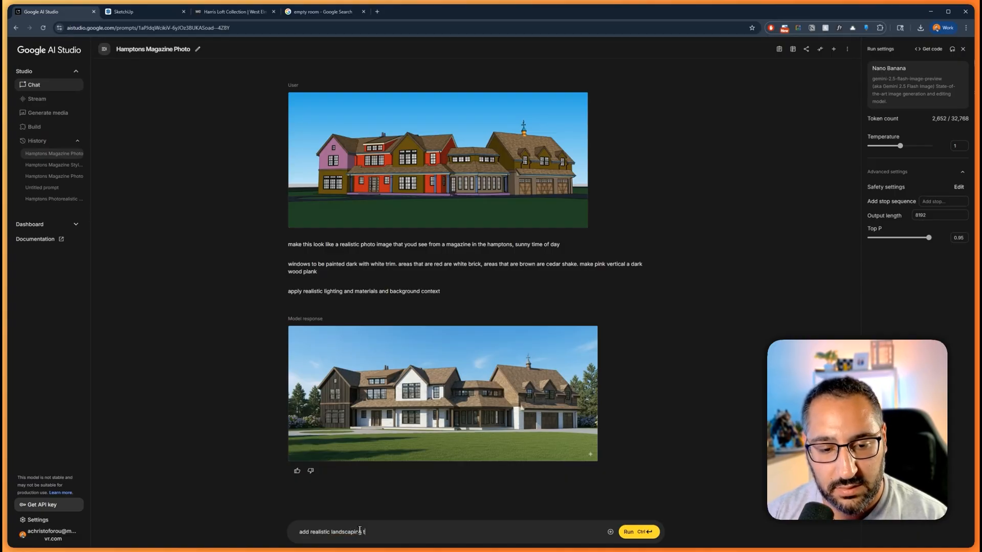
type("o foreground")
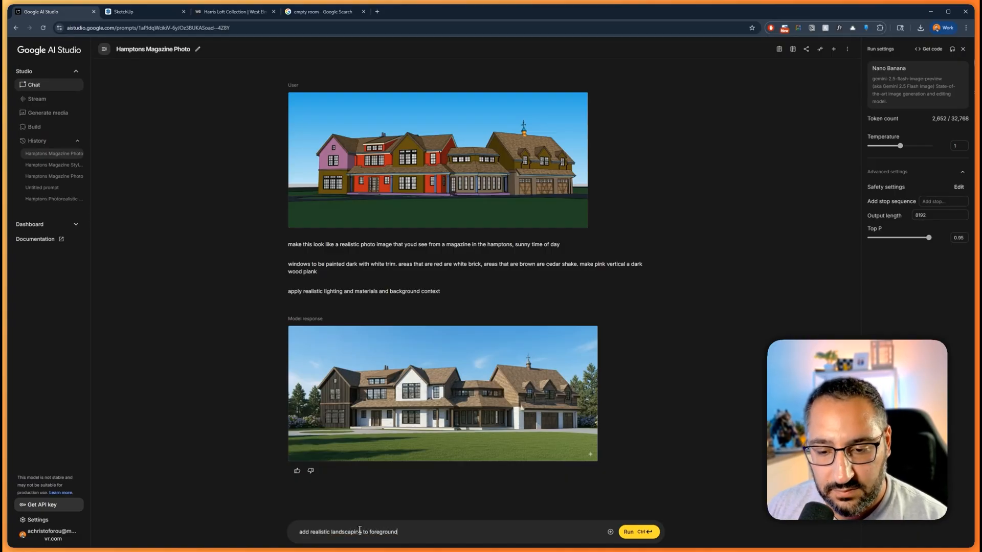
left_click(638, 531)
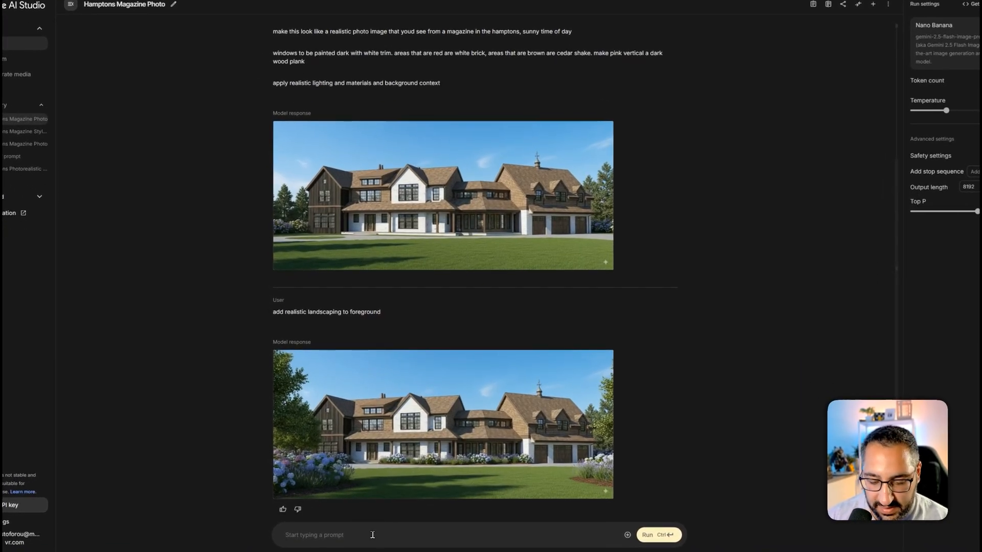
type("more shrubs, bottom of the image")
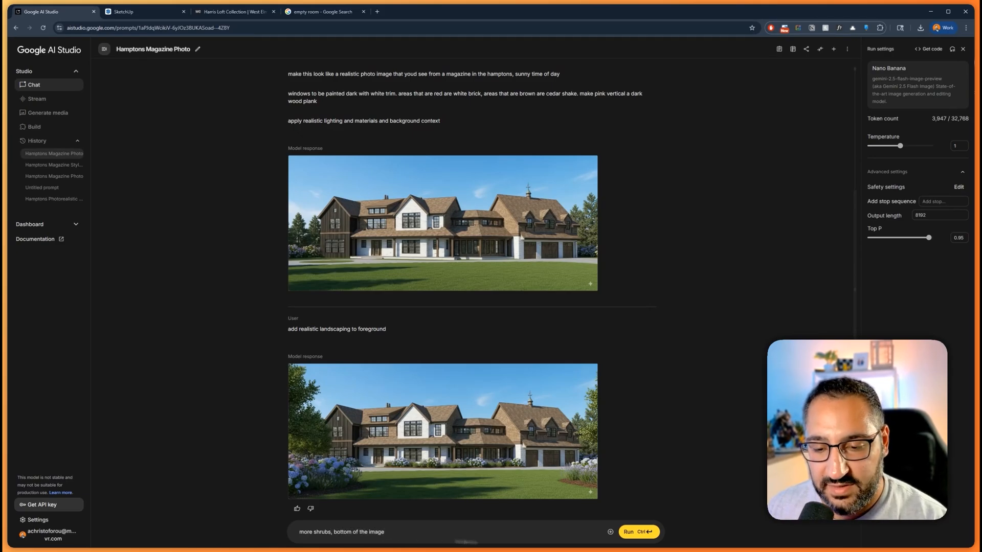
Step: Send 'more shrubs, bottom of the image' and view the denser shrub render
left_click(638, 531)
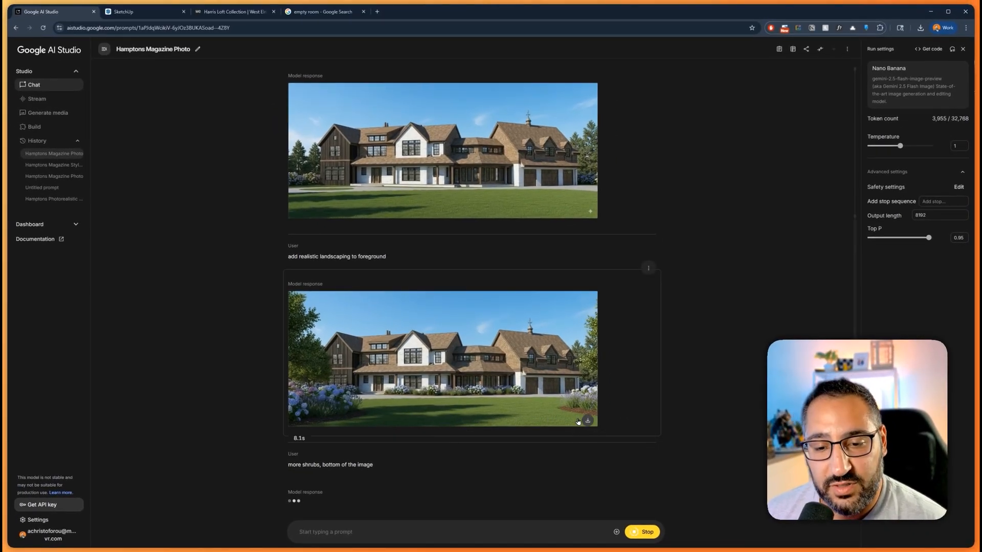
scroll("down", 3)
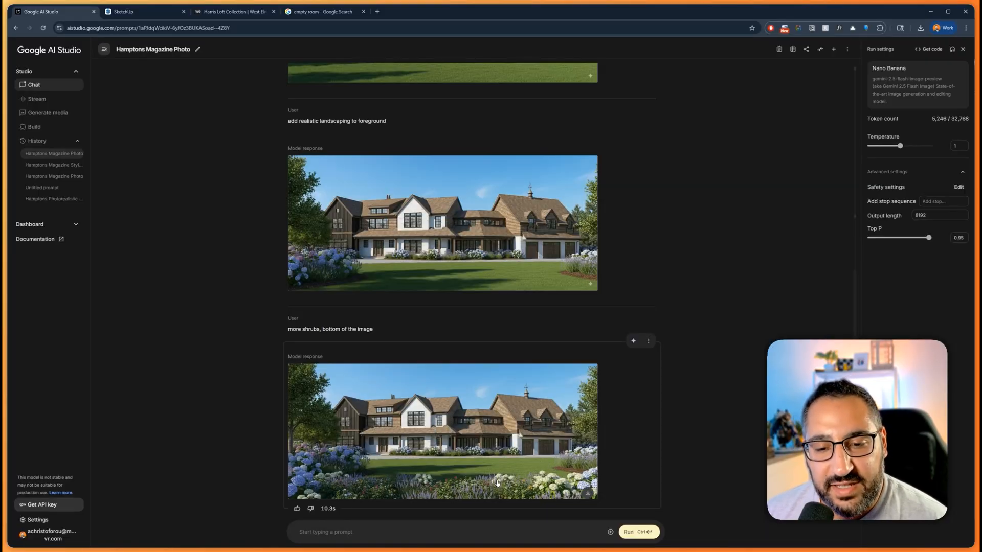
left_click(441, 431)
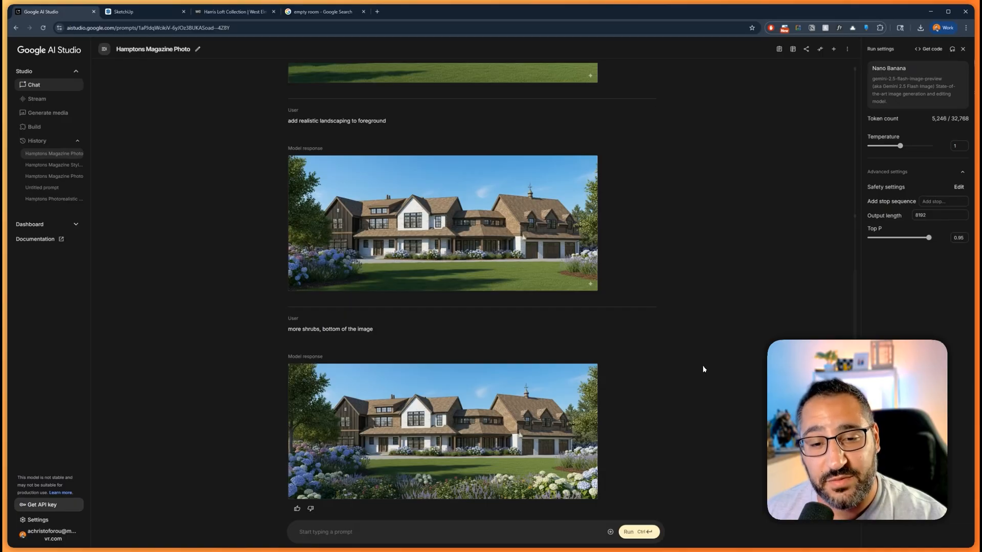
mouse_move(677, 420)
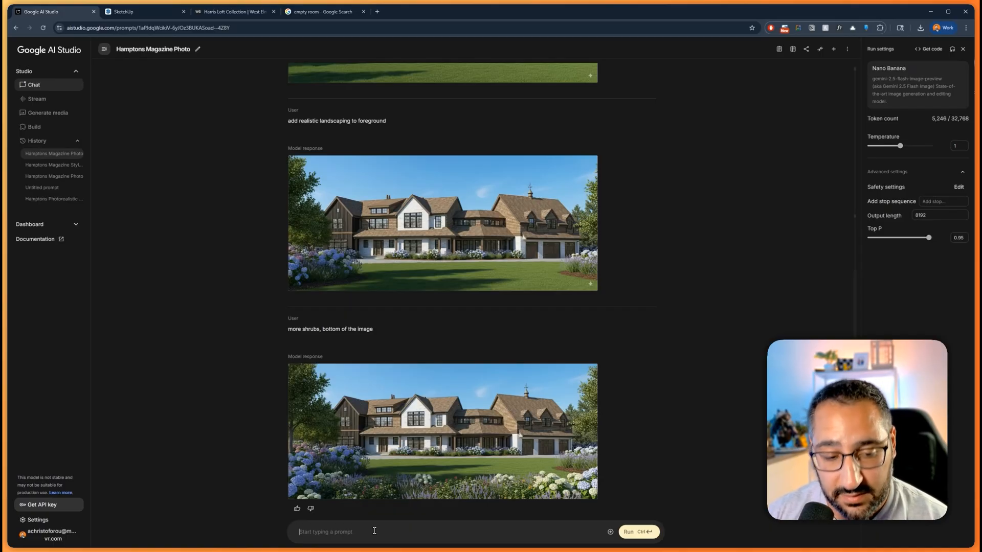
Step: Send 'make this nighttime' and view the render with glowing windows
type("make this r")
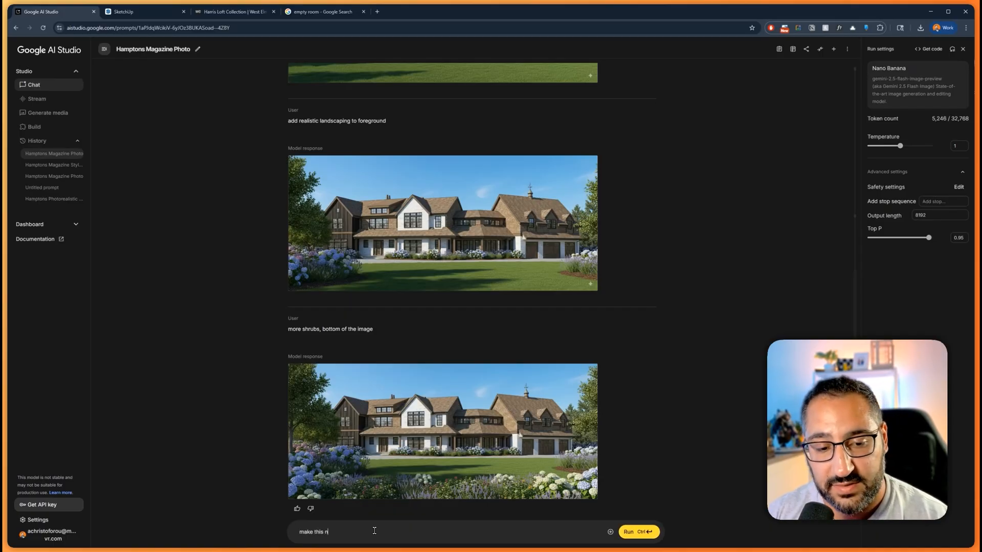
left_click(638, 532)
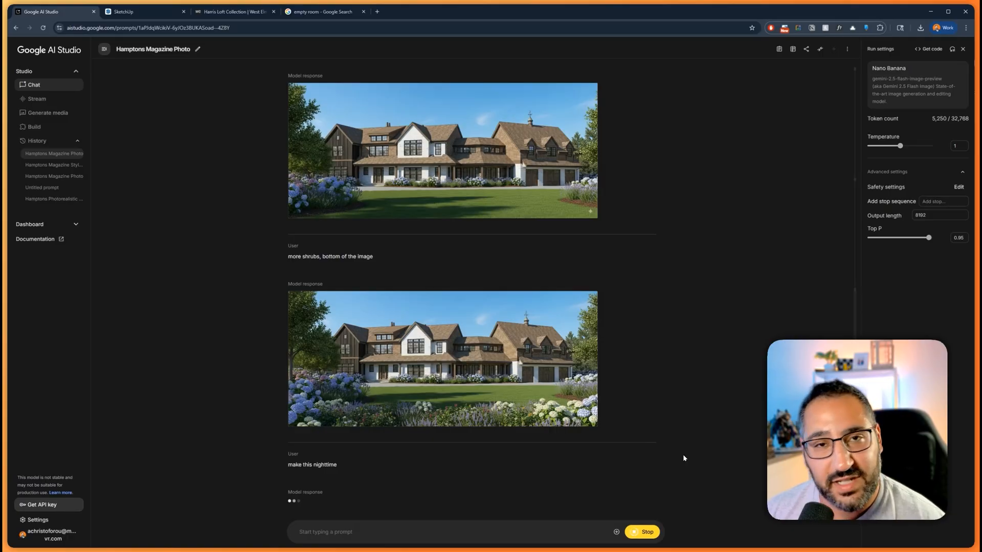
mouse_move(697, 460)
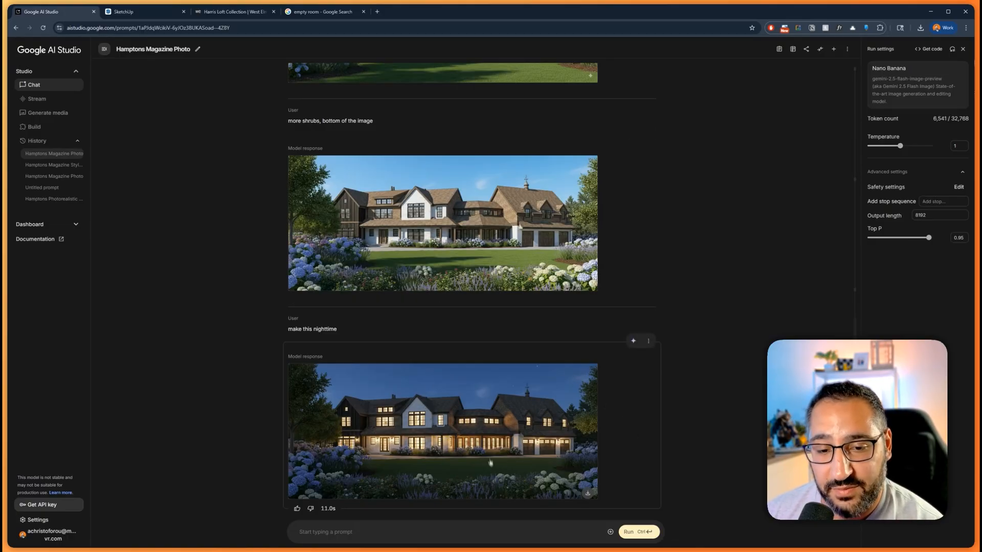
left_click(443, 430)
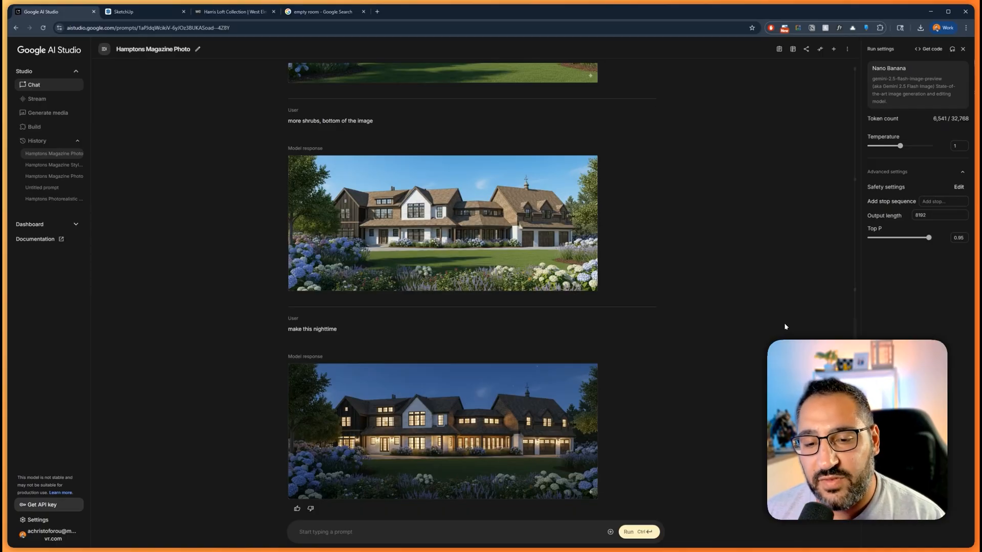
mouse_move(717, 373)
type("instead of red brick")
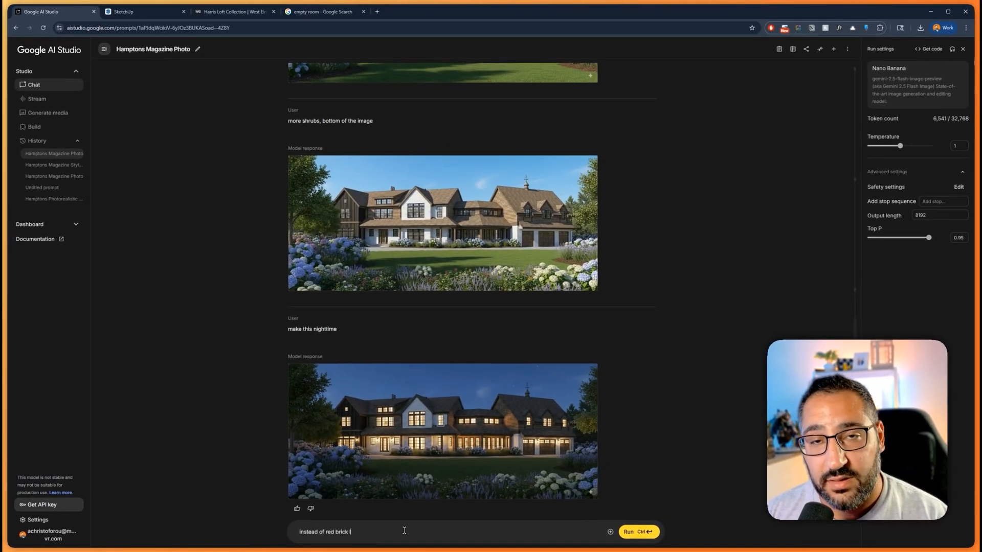
Step: Send 'instead of red brick lets do vertical batten boards, white' and view the result
type("lets do vertical batt")
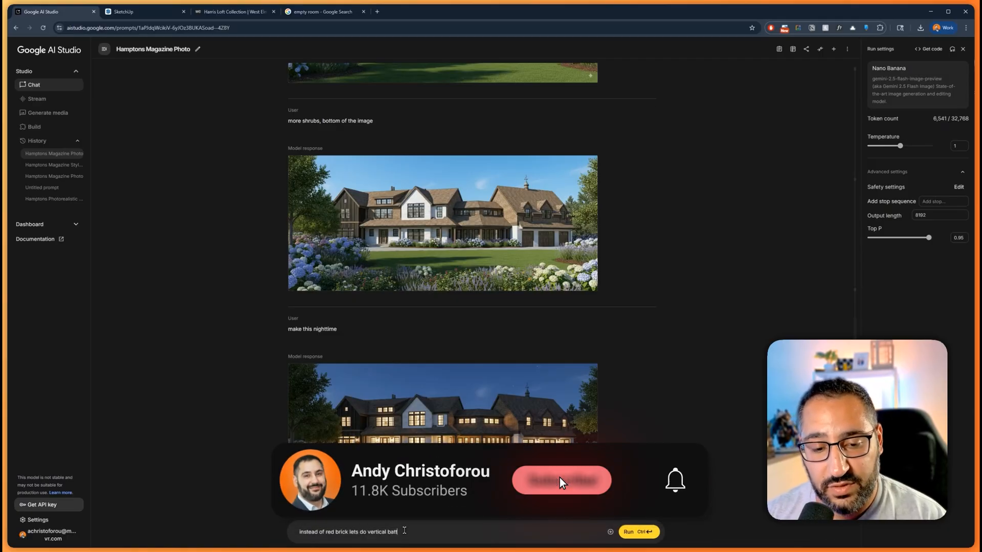
left_click(560, 480)
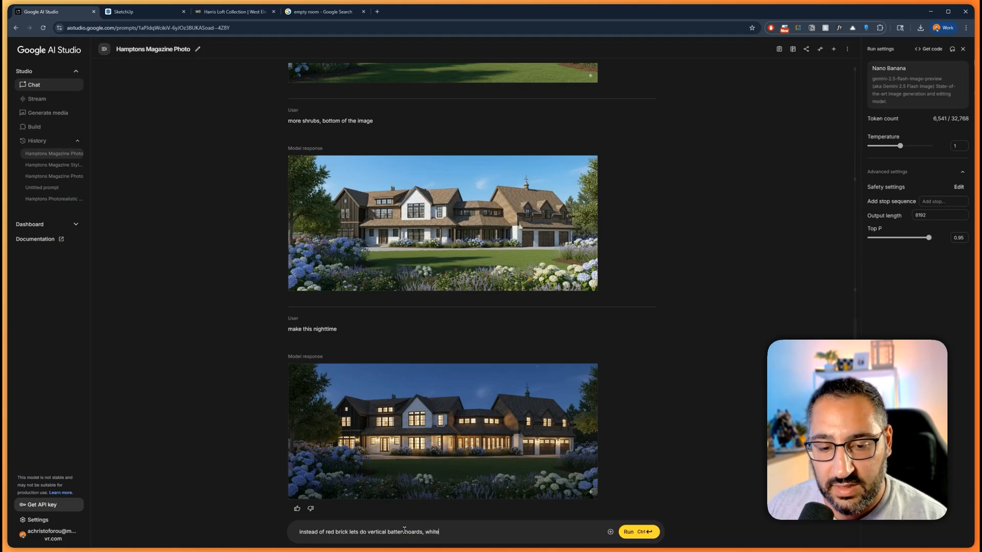
left_click(638, 532)
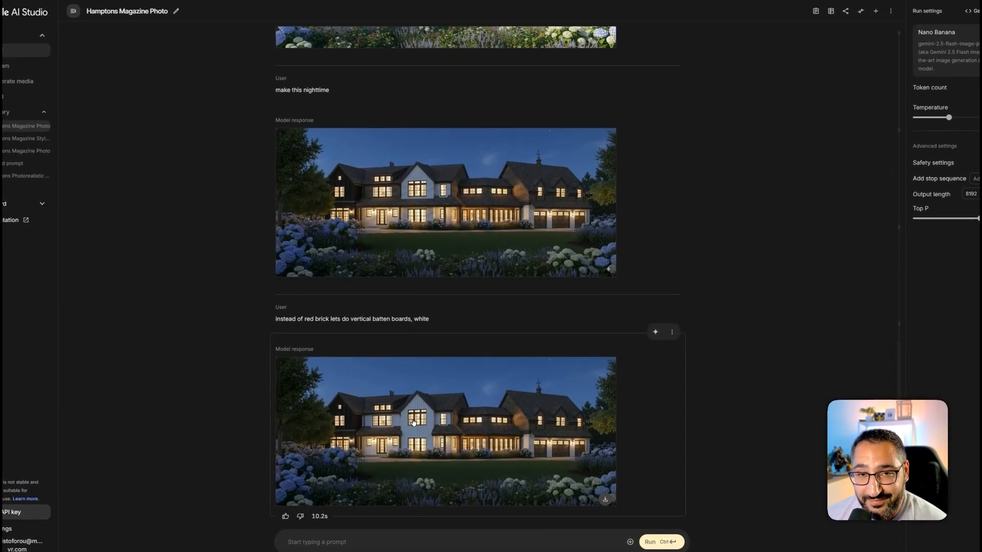
left_click(413, 431)
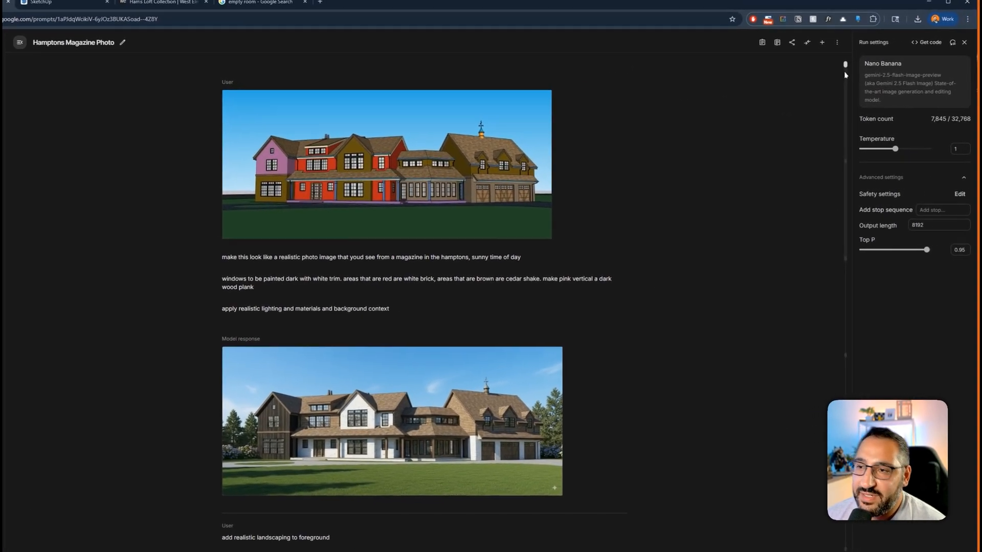
scroll("down", 3)
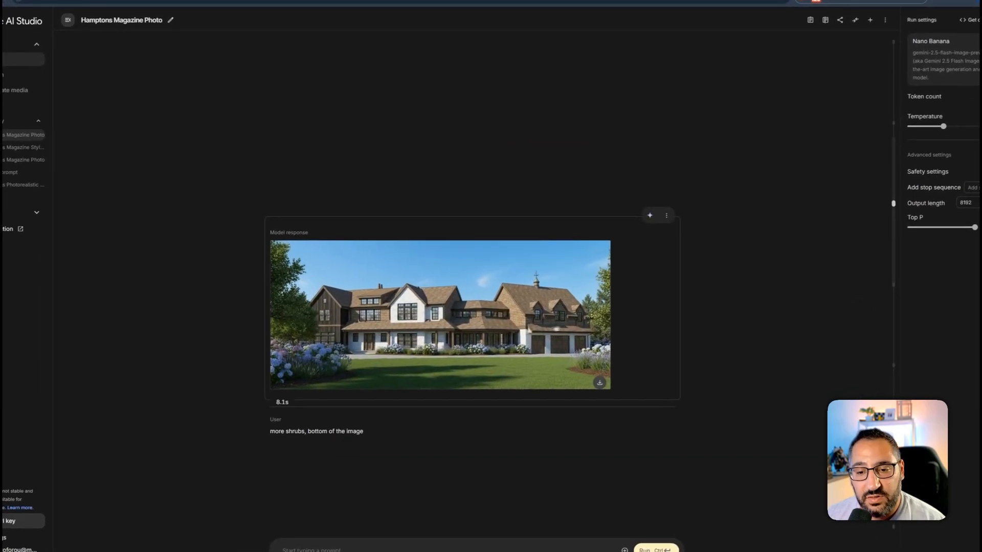
Step: Branch from the landscaped render, request 'make this a loose watercolor illustration', and inspect the result
left_click(666, 215)
type("make this a loose watercolor illustration")
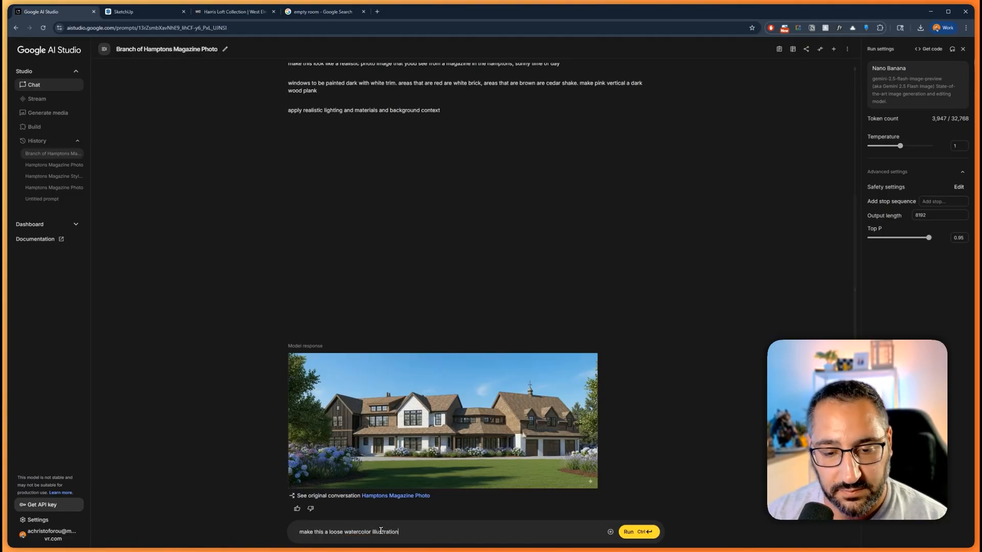
left_click(638, 531)
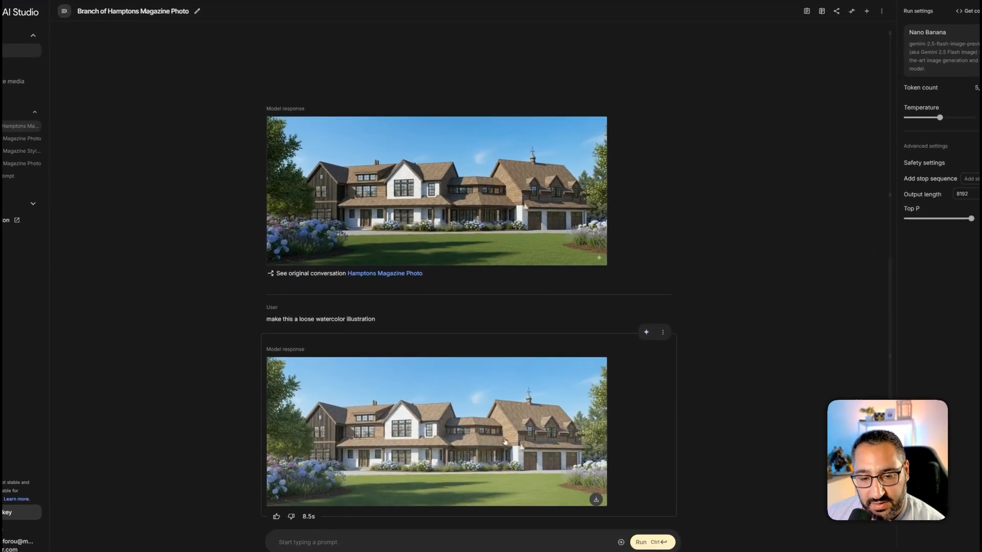
left_click(435, 431)
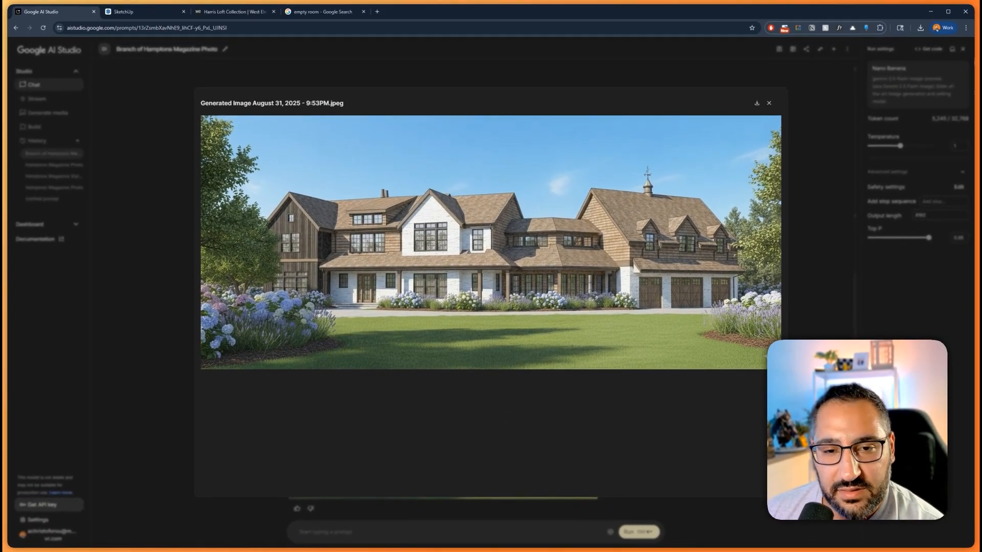
left_click(768, 103)
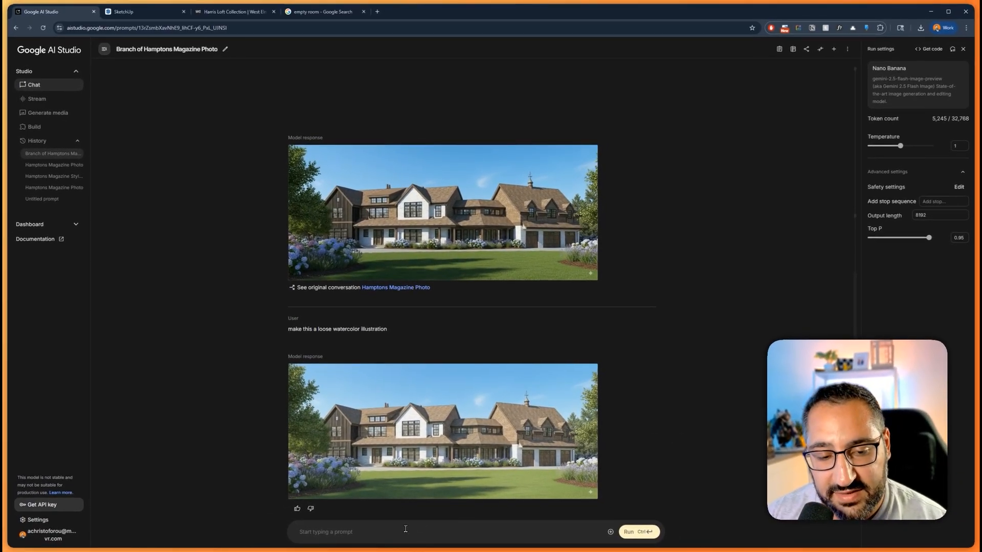
Step: Send 'make it more gestural, and loose' for a true watercolor
type("make it more gel")
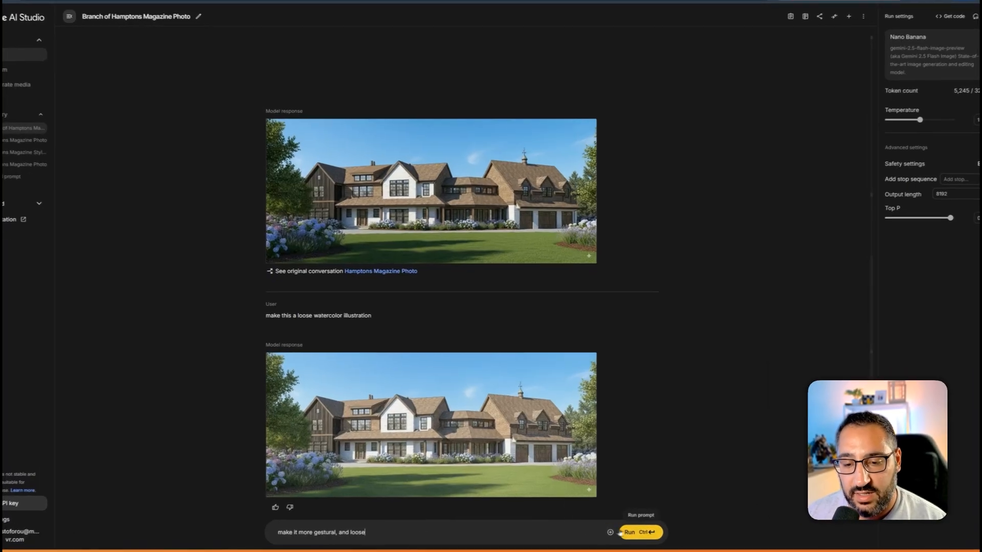
left_click(637, 532)
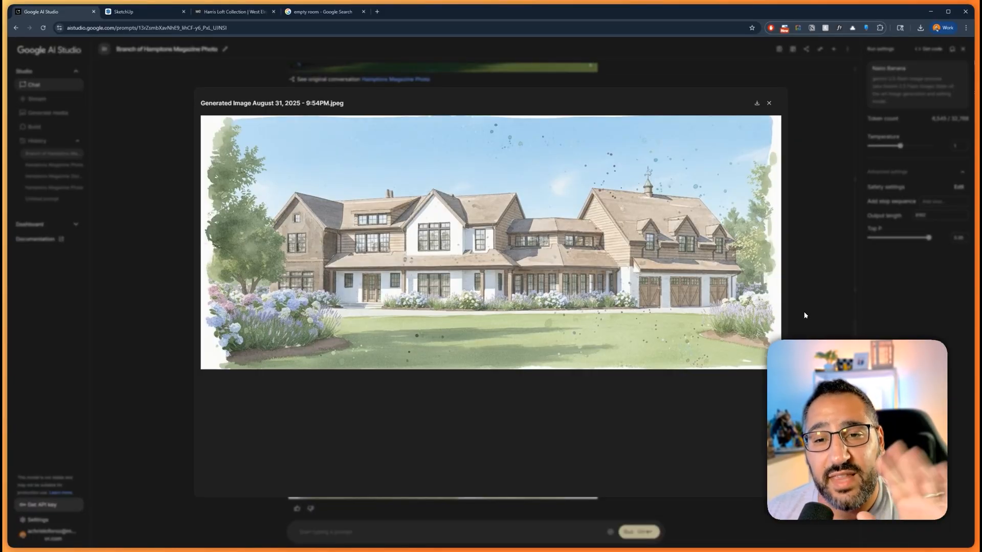
mouse_move(808, 303)
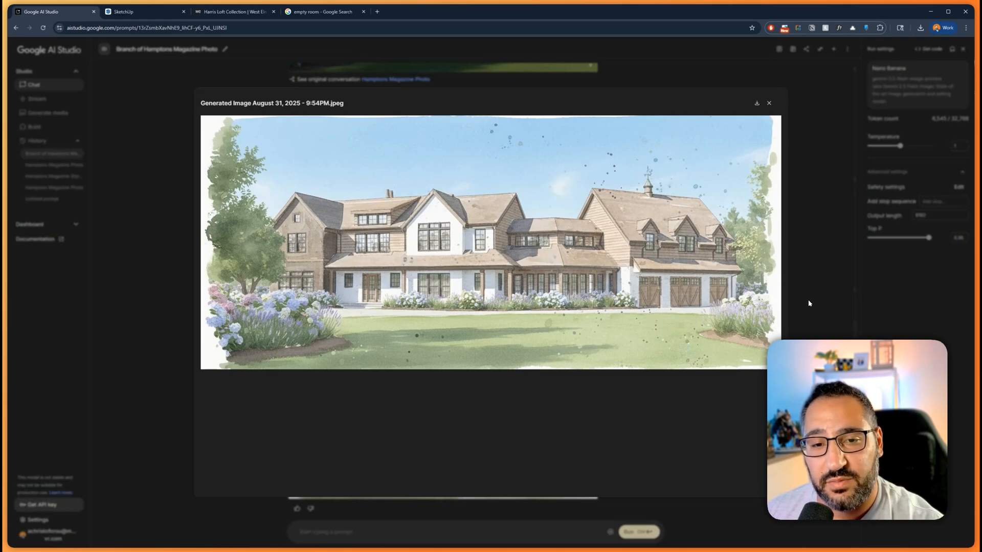
Step: Close the watercolor preview, send 'remove the splatter', then switch to another browser tab
left_click(769, 102)
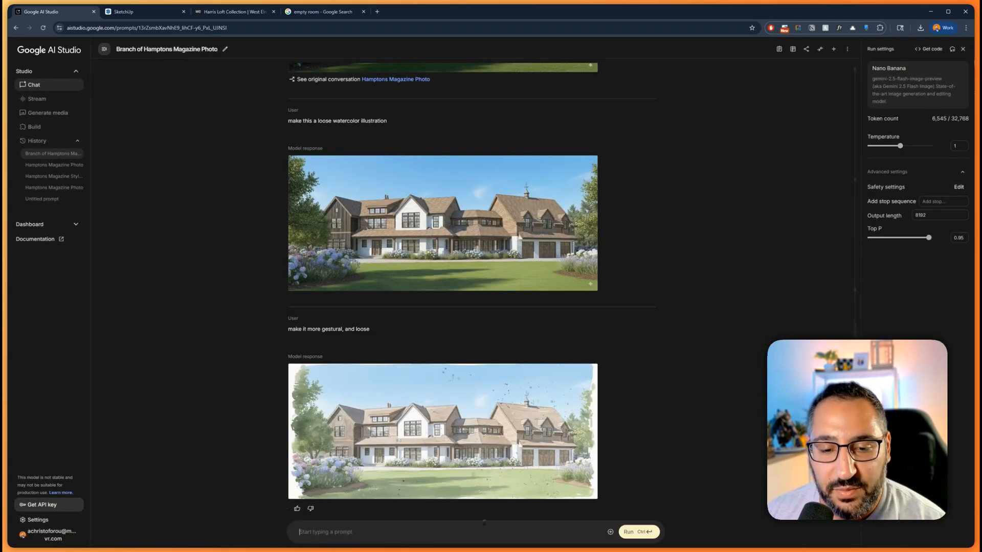
type("remove th")
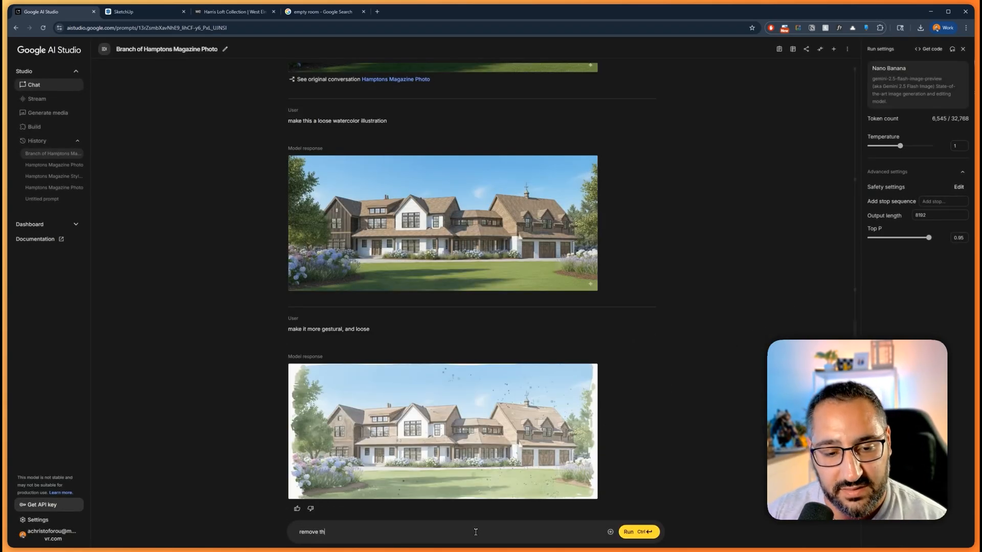
left_click(638, 531)
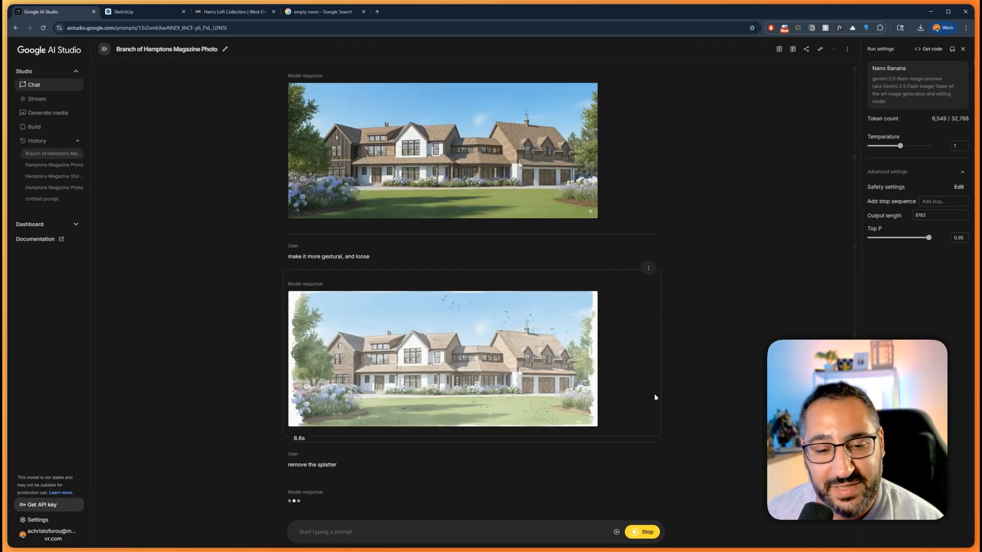
scroll("down", 3)
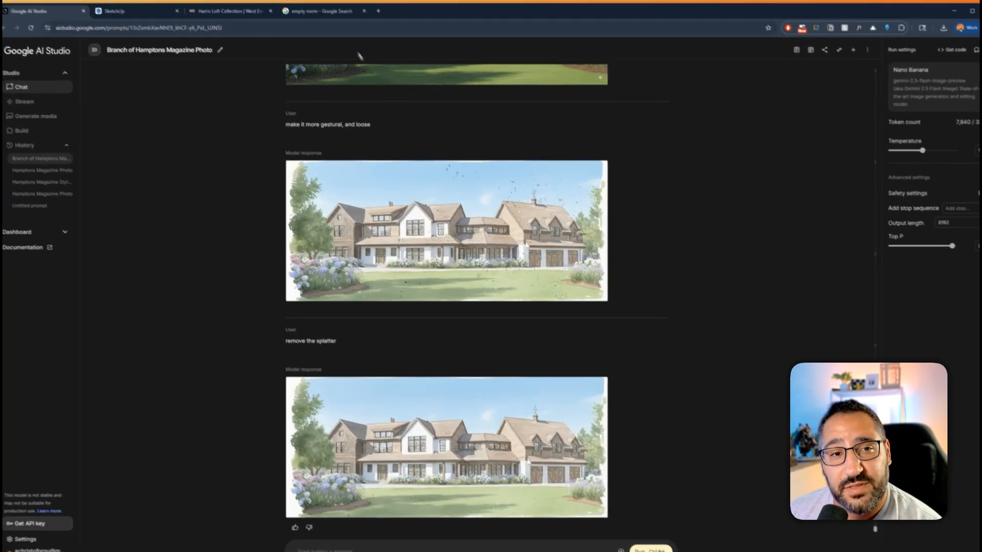
left_click(321, 11)
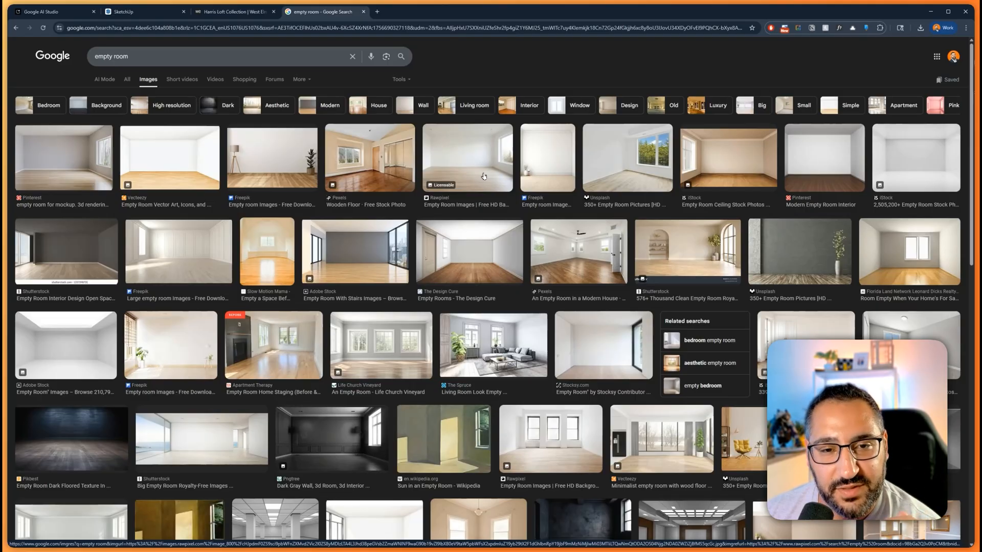
Step: Copy the bright Rawpixel empty-room photo with light wood flooring from Google Images
left_click(467, 157)
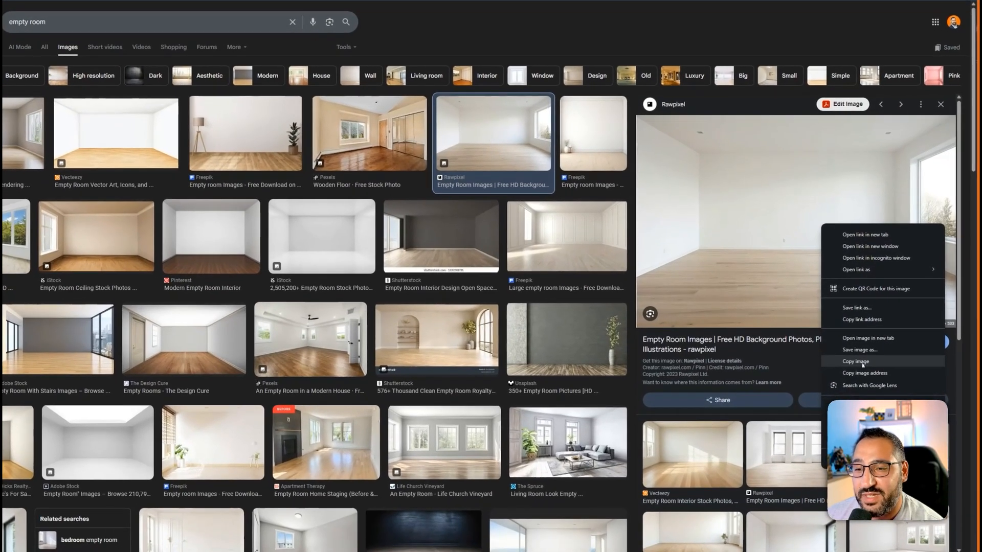
left_click(855, 361)
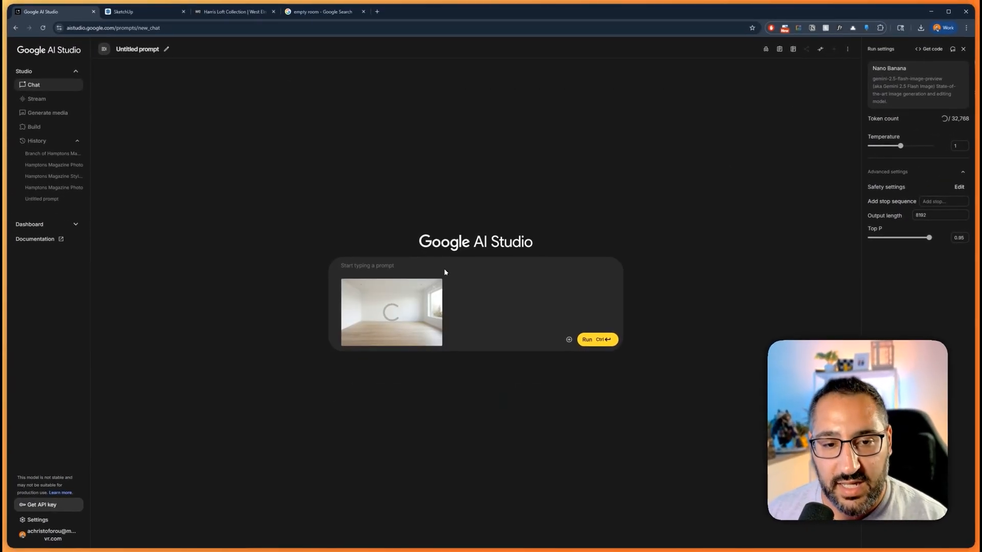
Step: Write the mid-century staging prompt placing the orange sofa on the back wall, and run it
type("de")
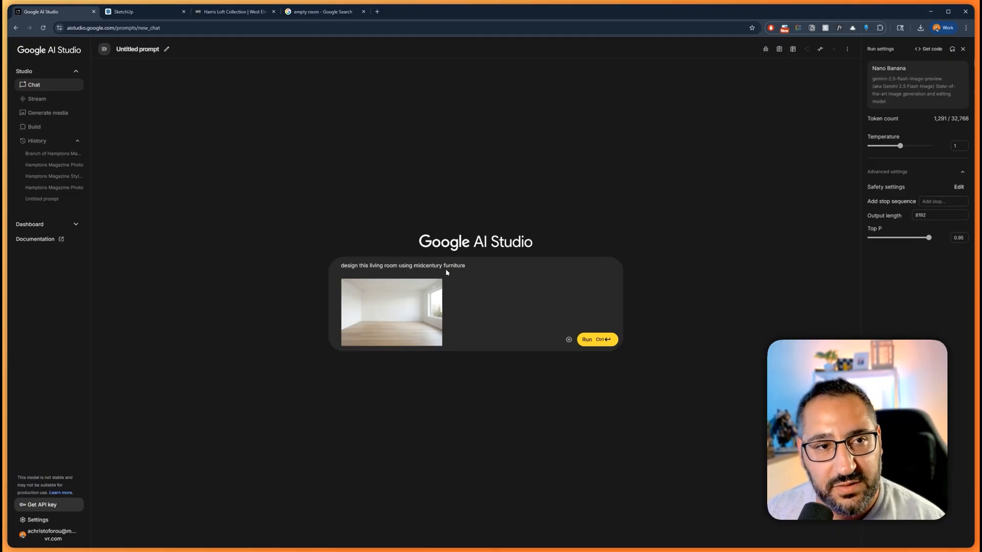
left_click(235, 11)
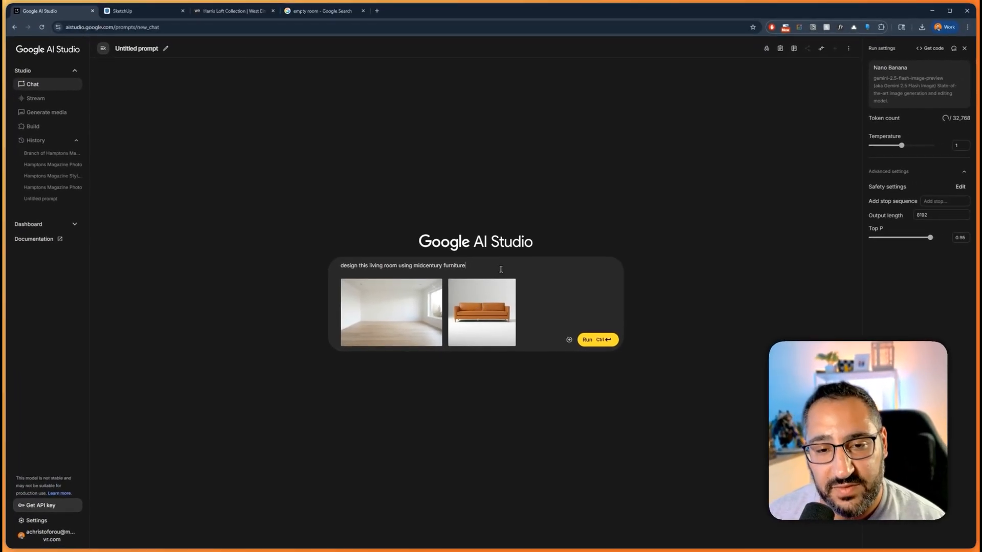
left_click(596, 340)
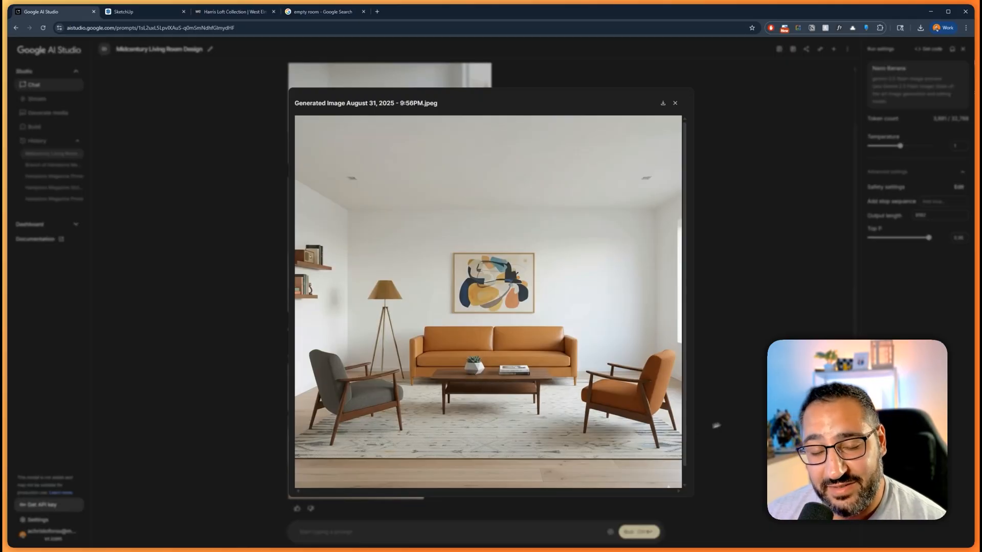
Step: Close the staged room viewer and request 'turn that orange sofa to yellow'
left_click(675, 103)
type("turn that orange sofa to yel")
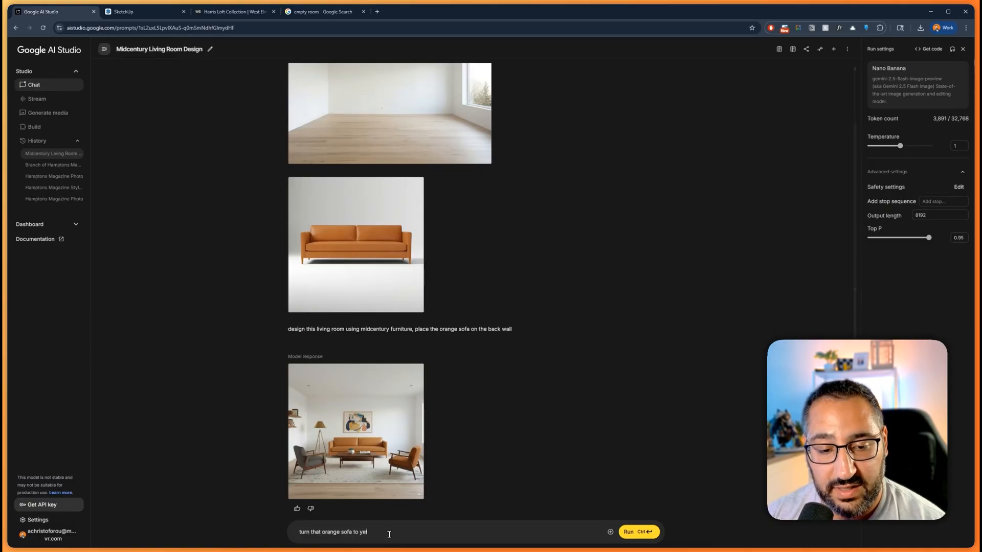
left_click(638, 532)
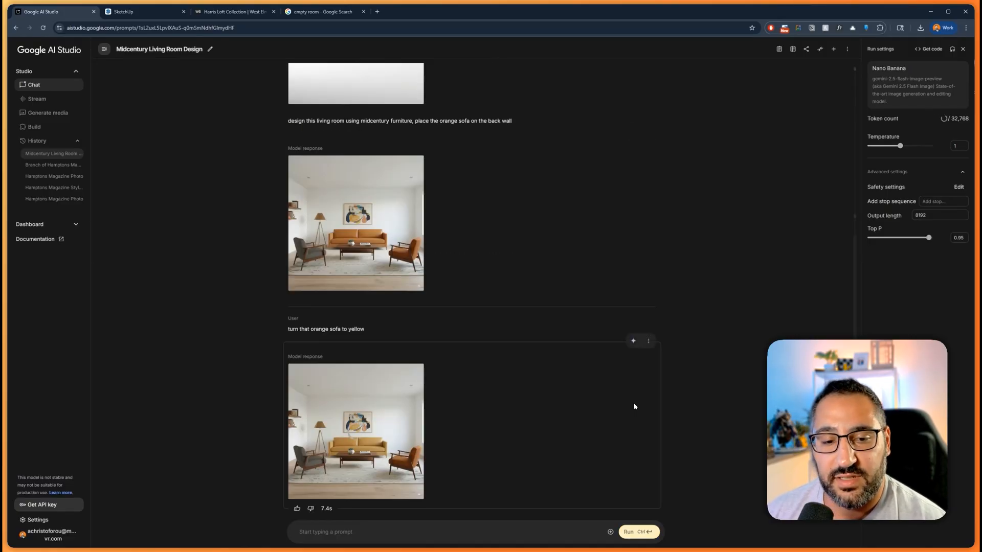
left_click(355, 430)
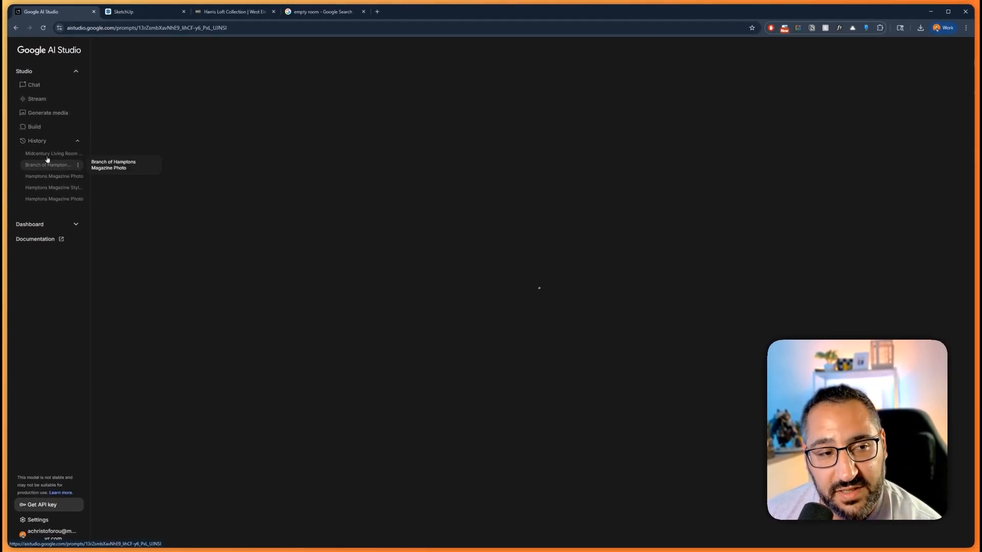
Step: Open the Branch of Hamptons Magazine Photo chat and view its photoreal house render
left_click(47, 165)
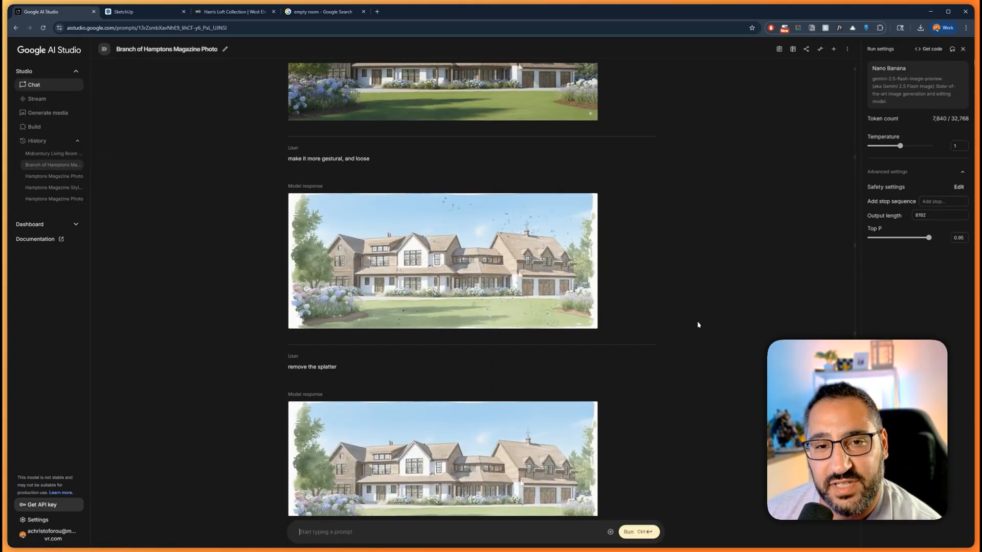
scroll("up", 3)
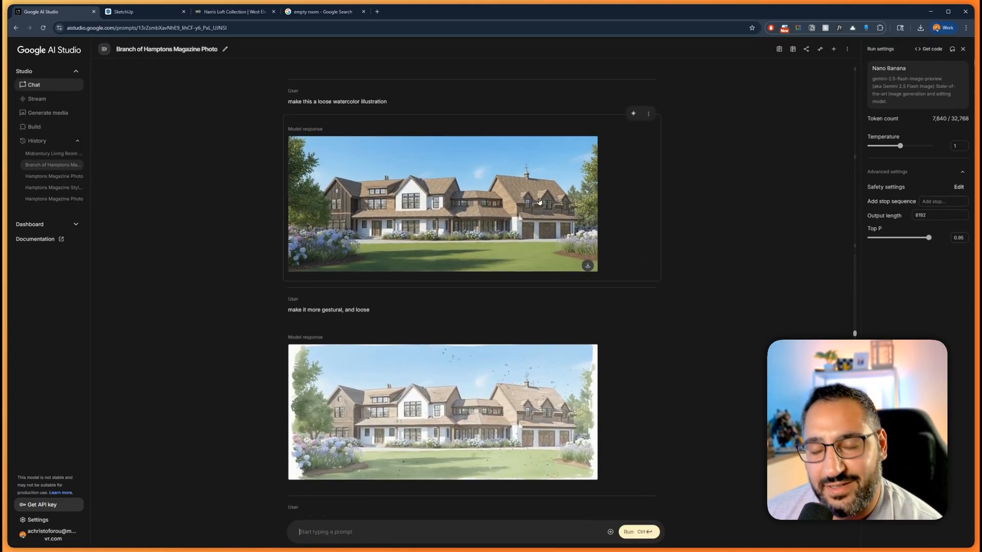
scroll("down", 3)
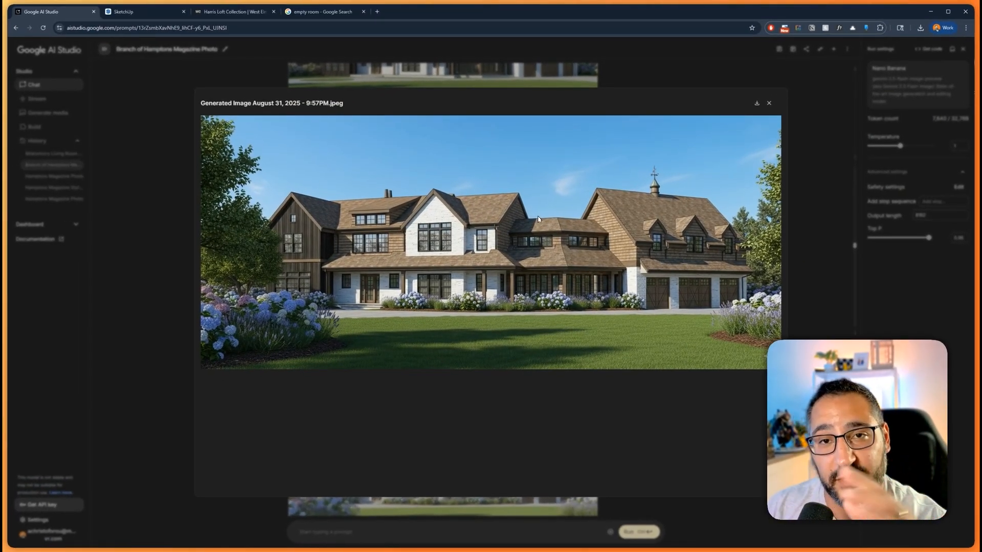
left_click(141, 11)
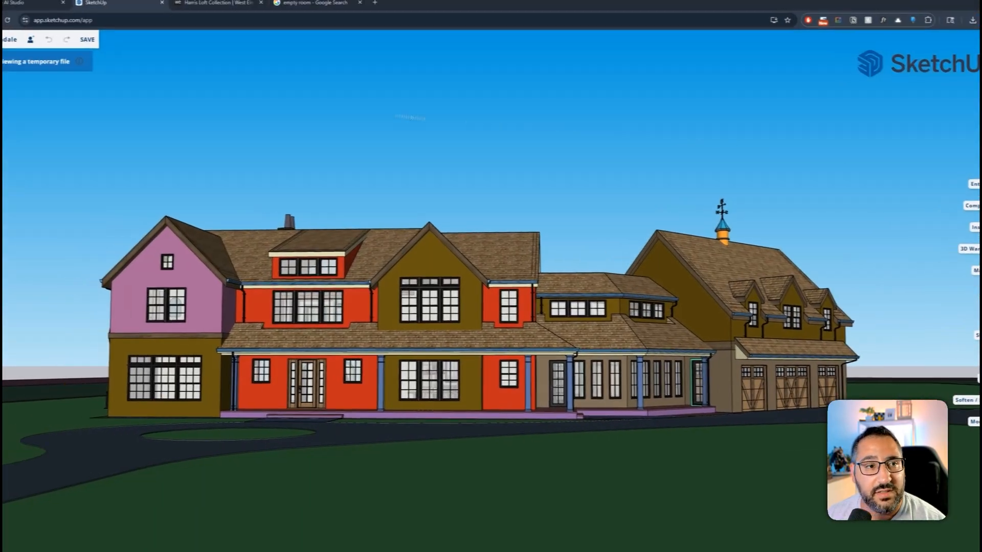
Step: Switch to the SketchUp tab showing the colour-blocked house model
left_click(44, 8)
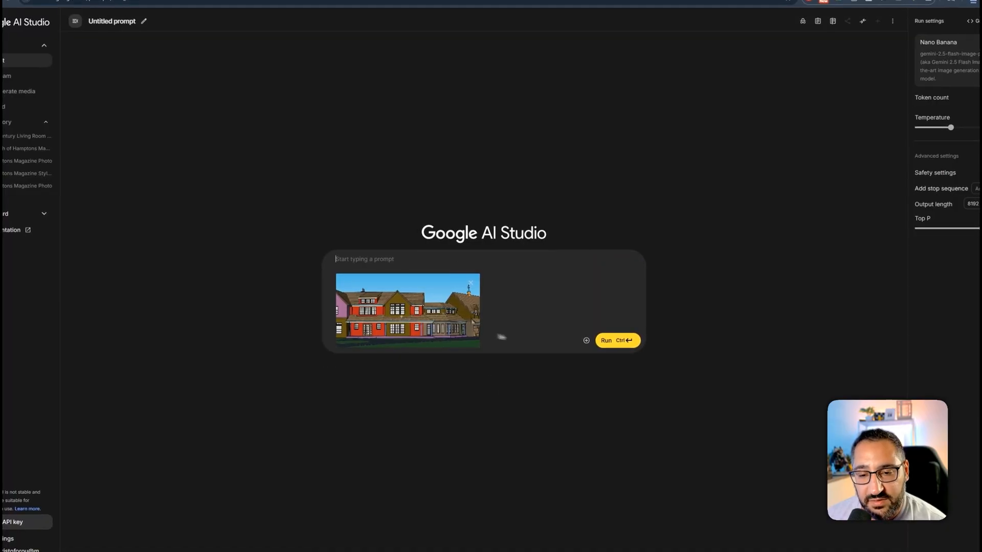
Step: Attach the SketchUp screenshot and run 'using these materials' to render it realistically
left_click(585, 340)
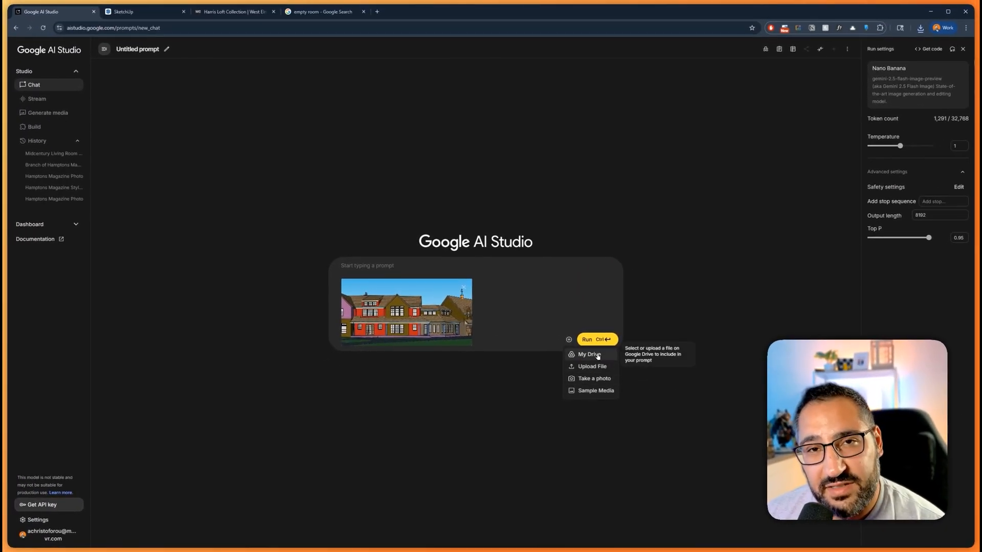
left_click(591, 366)
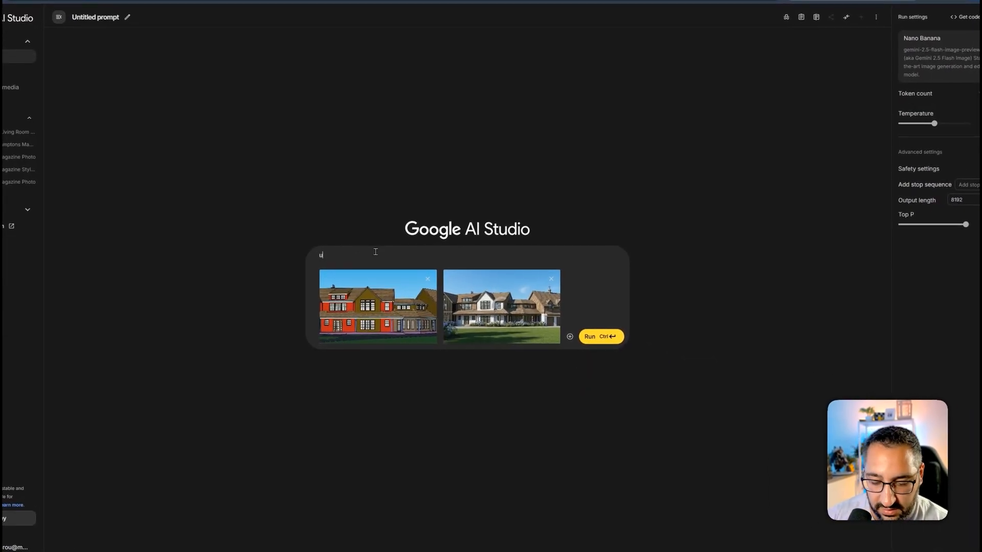
type("using these materials. apply it to the sket")
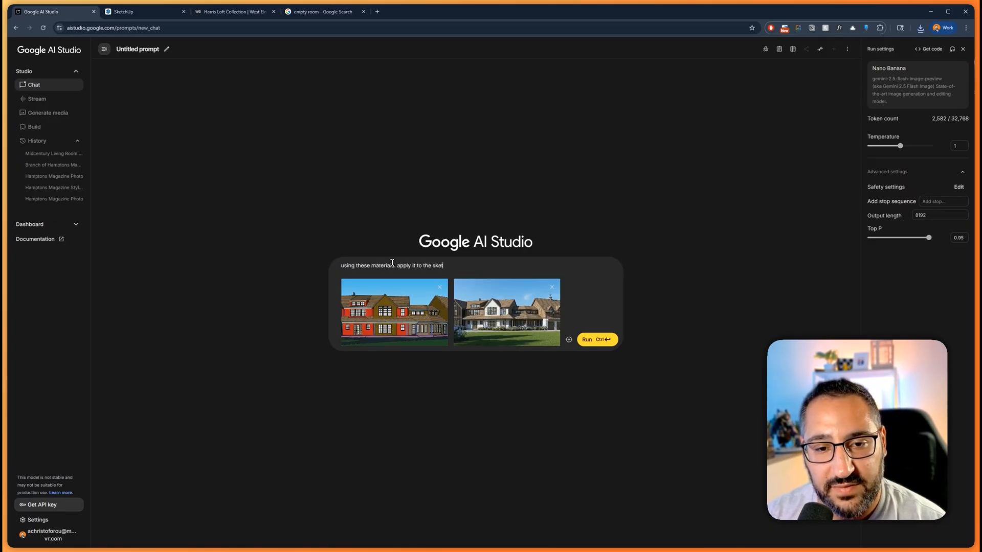
left_click(595, 339)
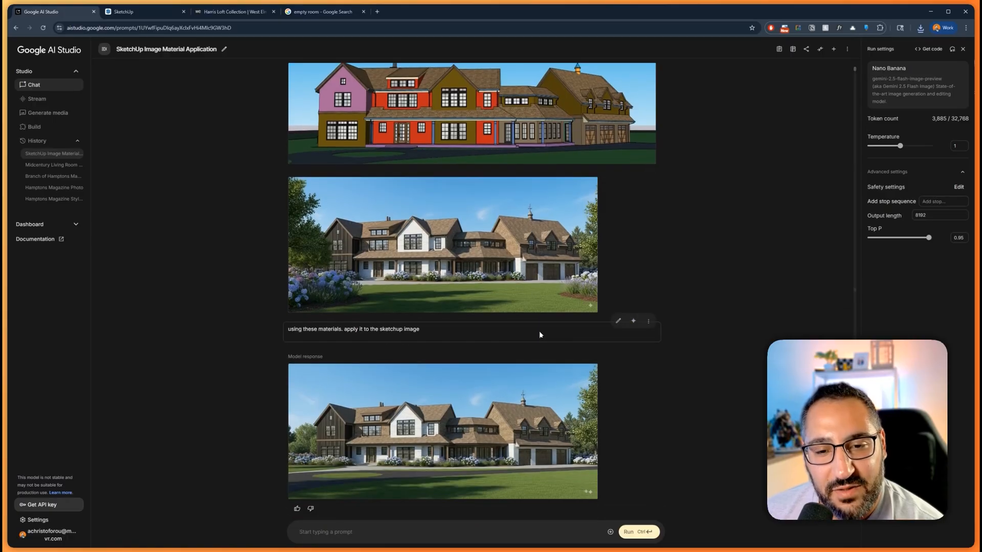
Step: Reopen the Hamptons house chat and begin 'can you apply these materials' for the new view
left_click(52, 164)
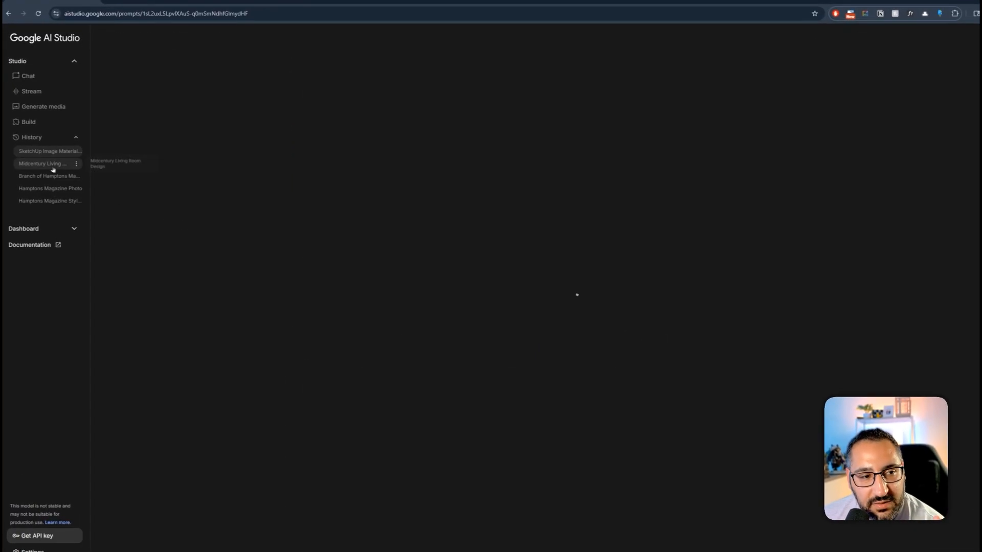
left_click(42, 163)
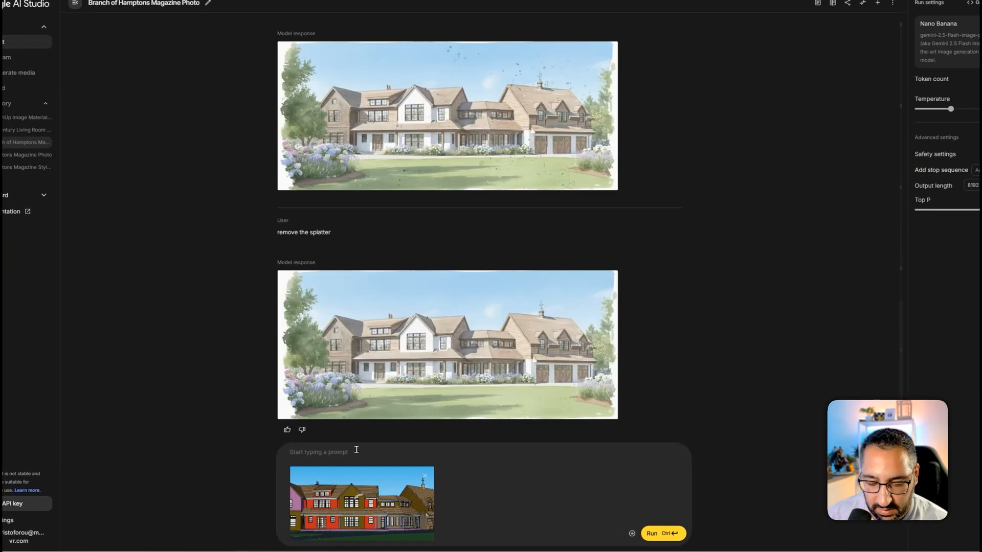
type("can you apply th")
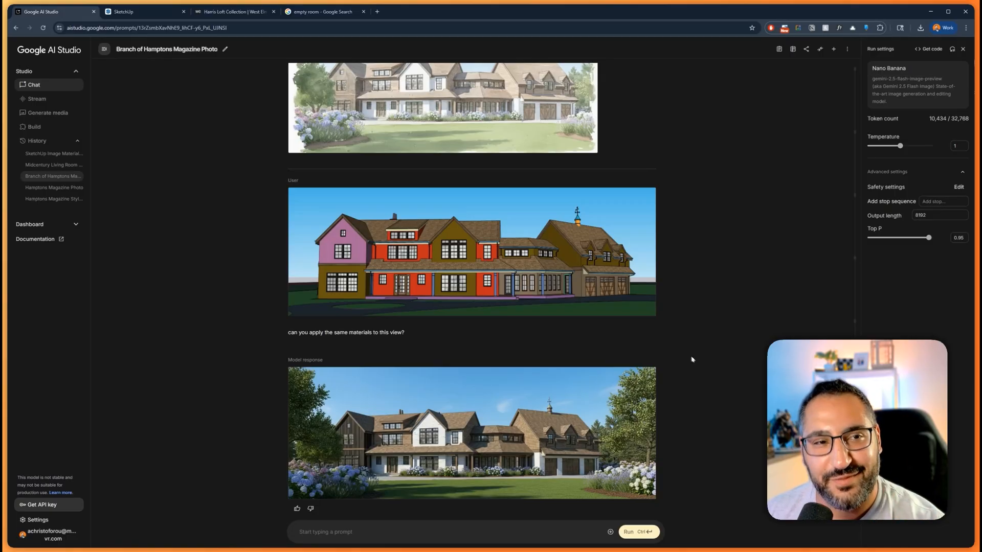
left_click(321, 11)
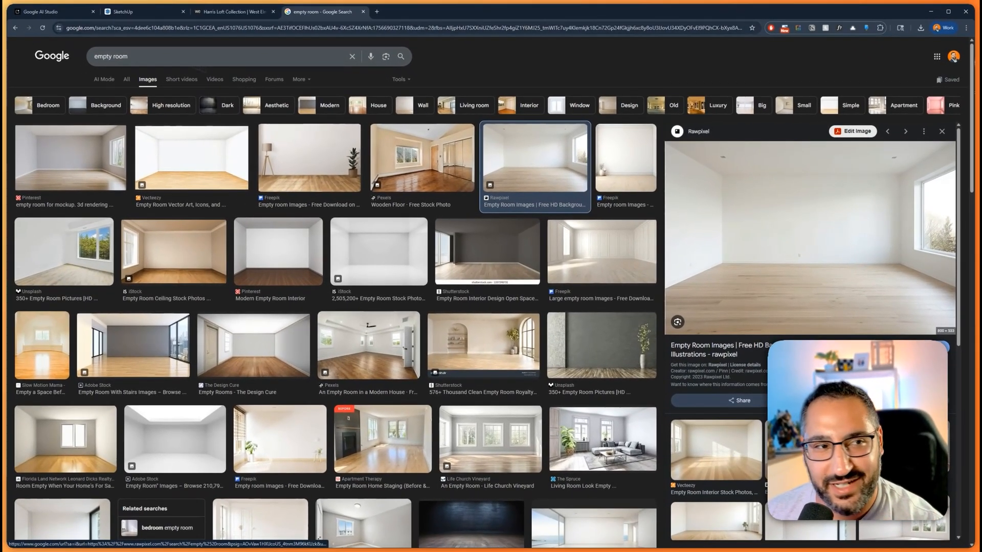
mouse_move(50, 11)
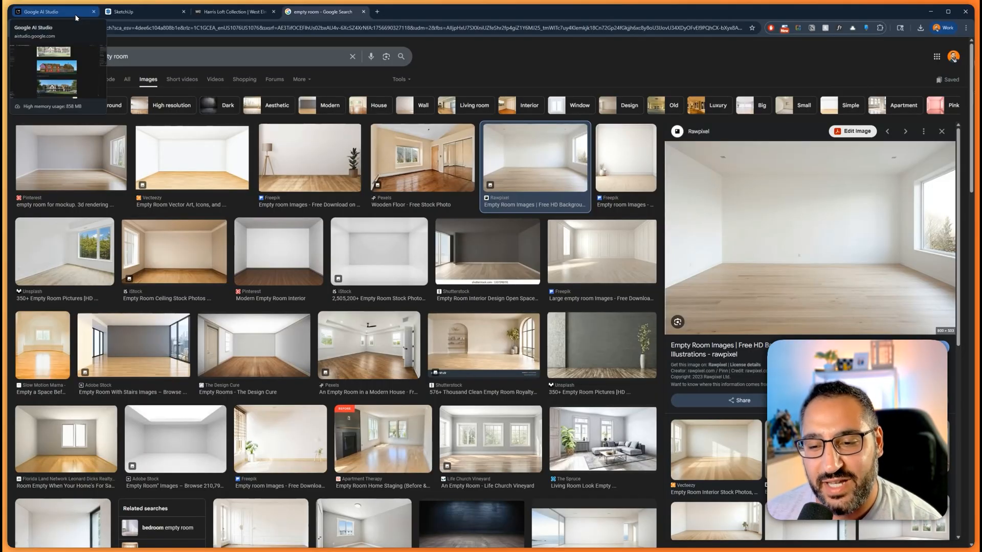
left_click(41, 11)
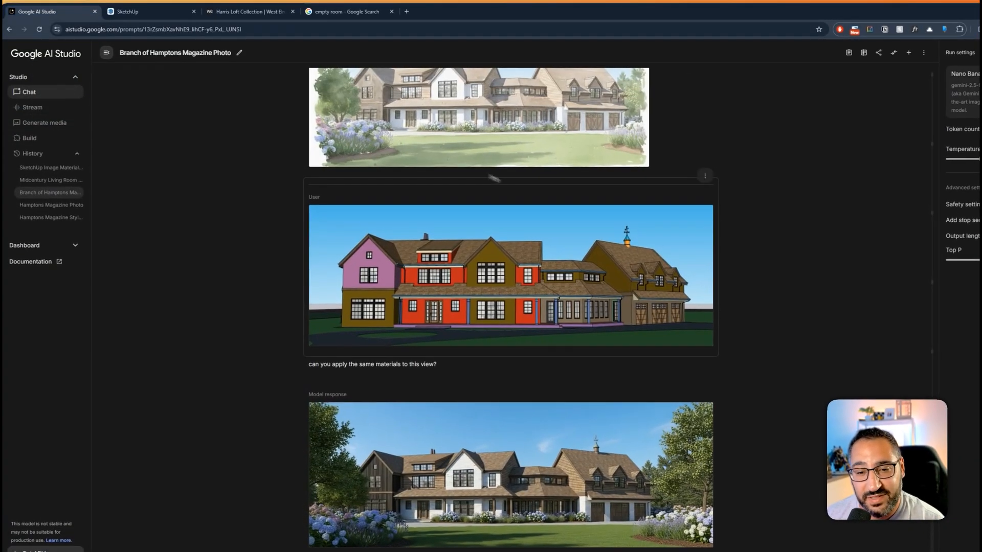